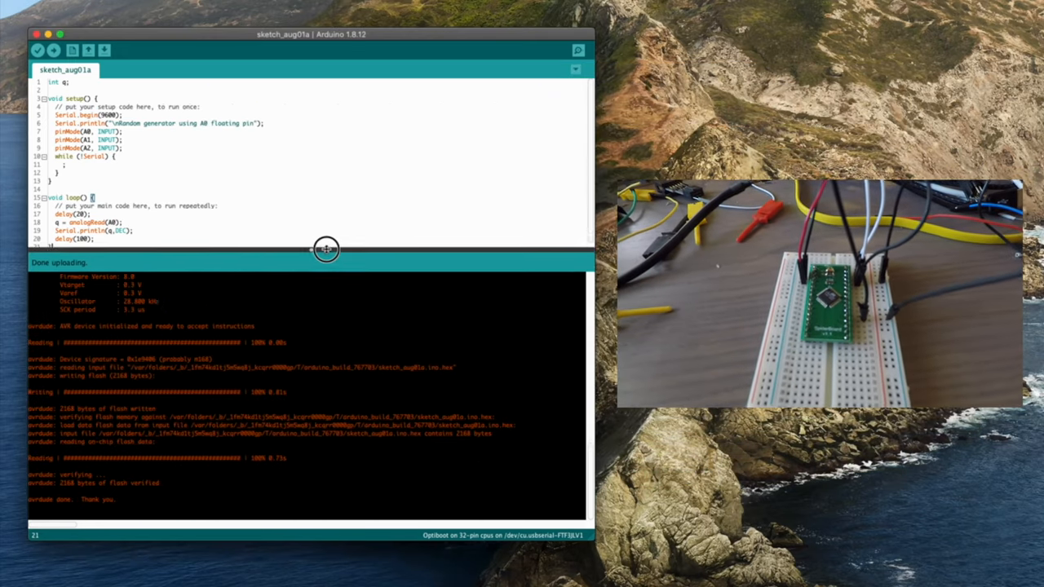
- Enlarge the editor to show the full sketch and verify it compiles
left_click_drag(327, 249, 329, 277)
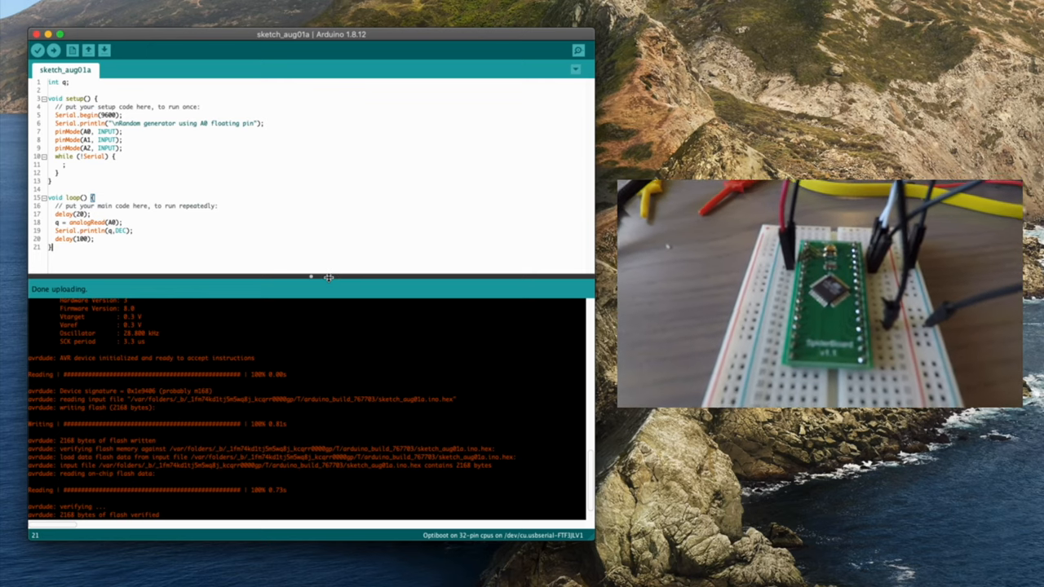
left_click(39, 50)
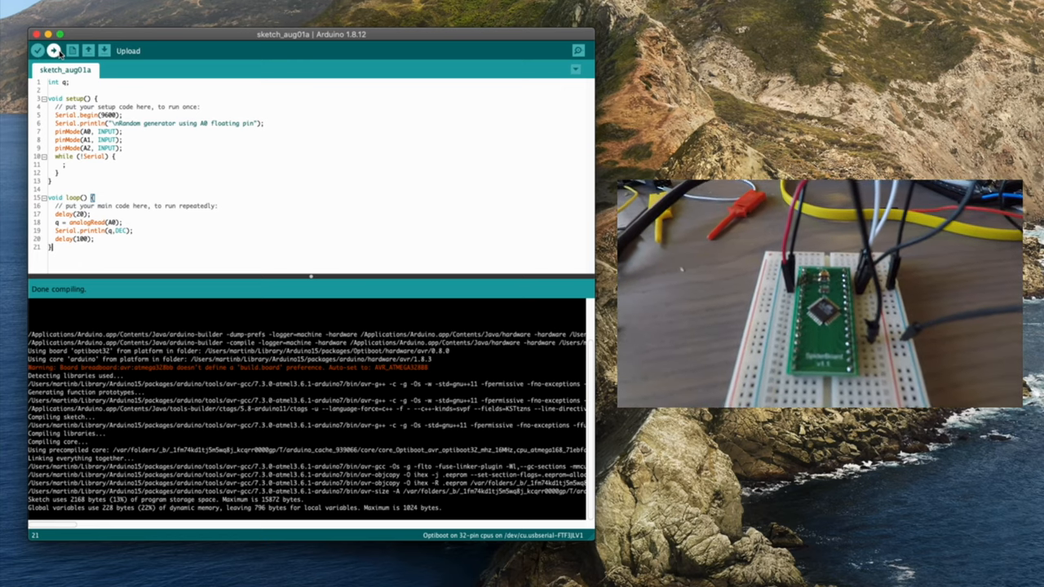
- Upload the sketch to the board and view the random A0 readings in the Serial Monitor
left_click(55, 45)
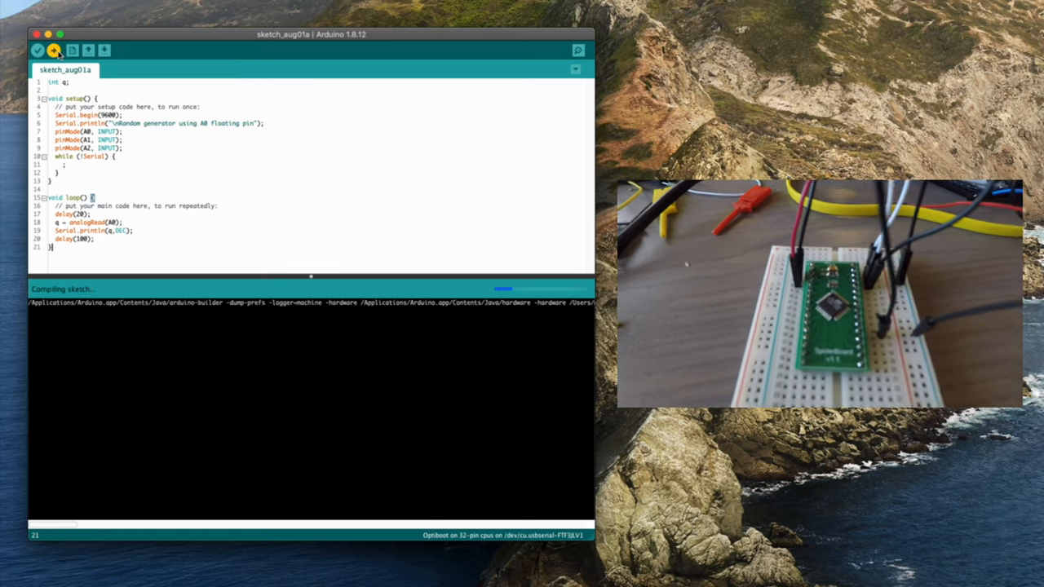
left_click(49, 46)
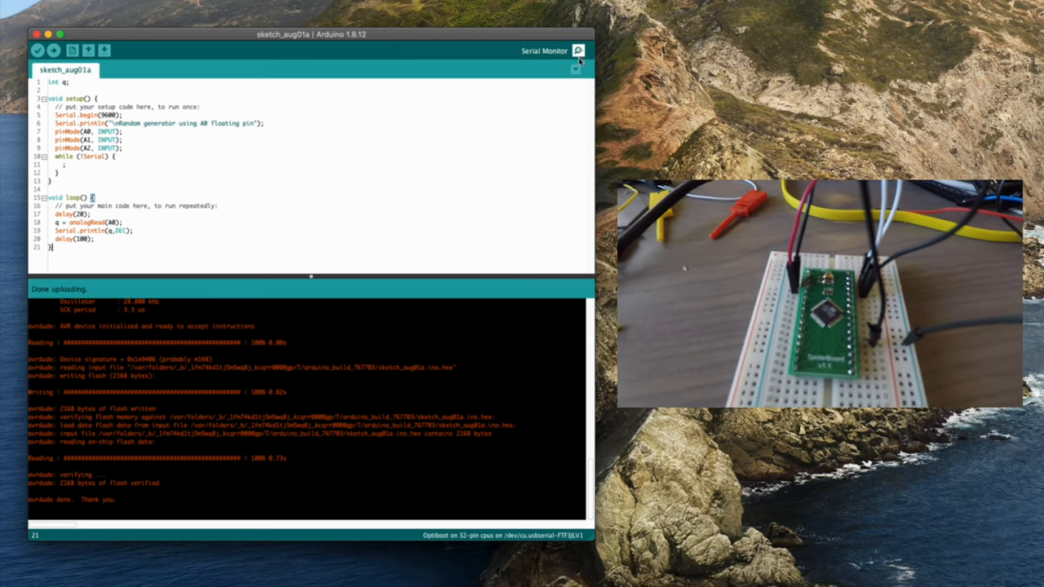
left_click(578, 49)
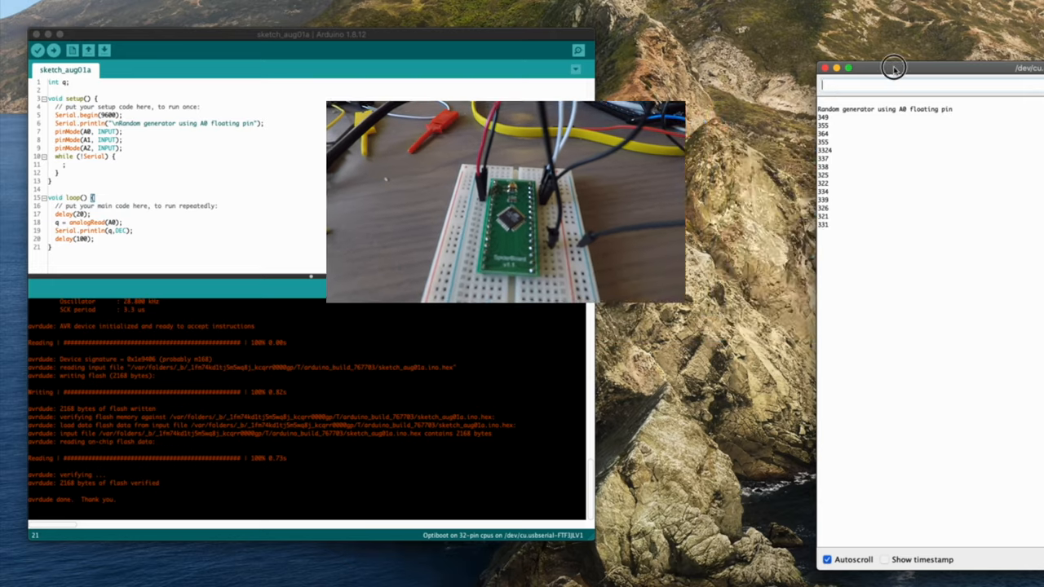